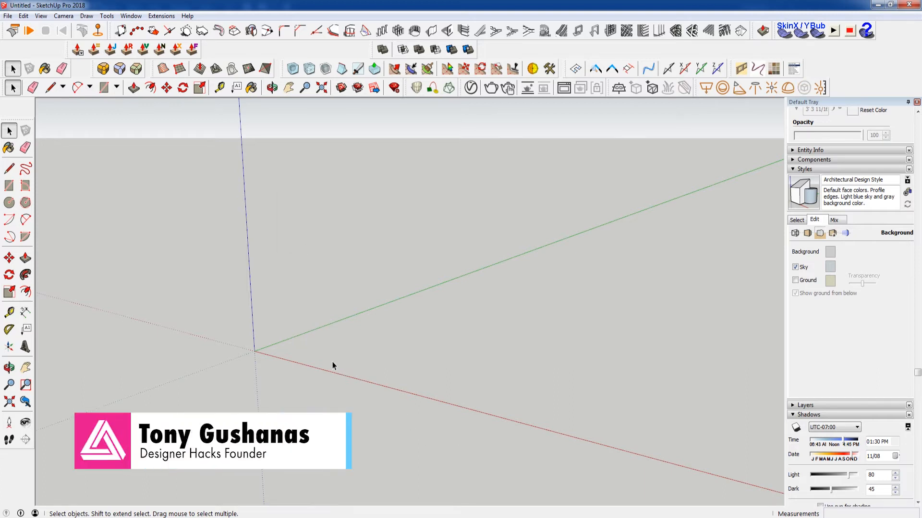
mouse_move(331, 364)
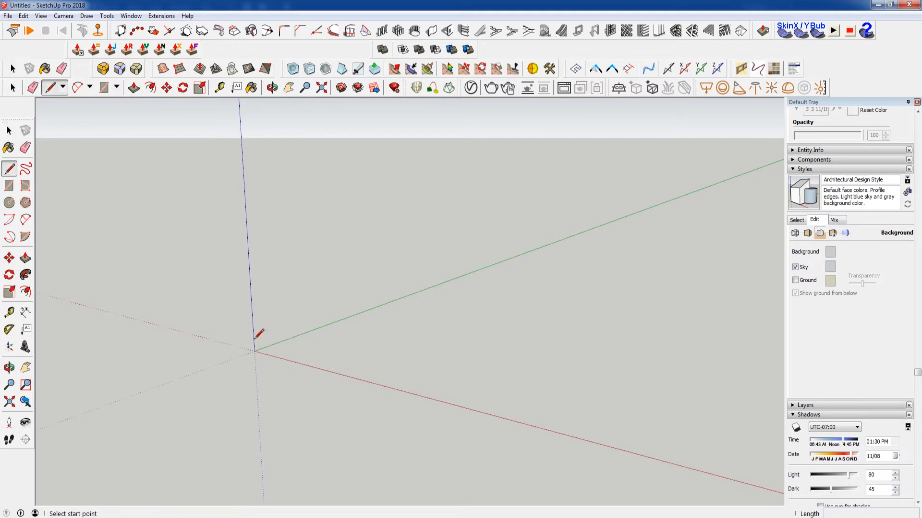
Step: Draw the lower floor slab outline and group it
left_click(255, 352)
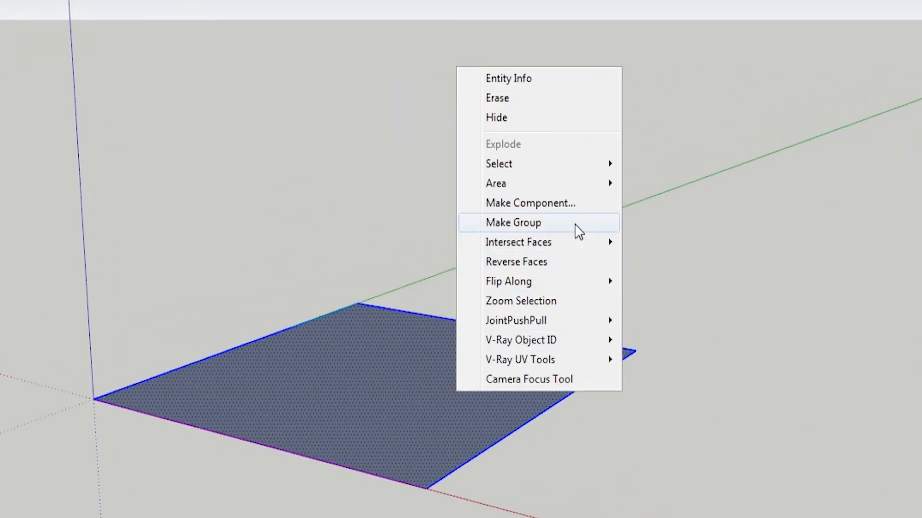
left_click(513, 223)
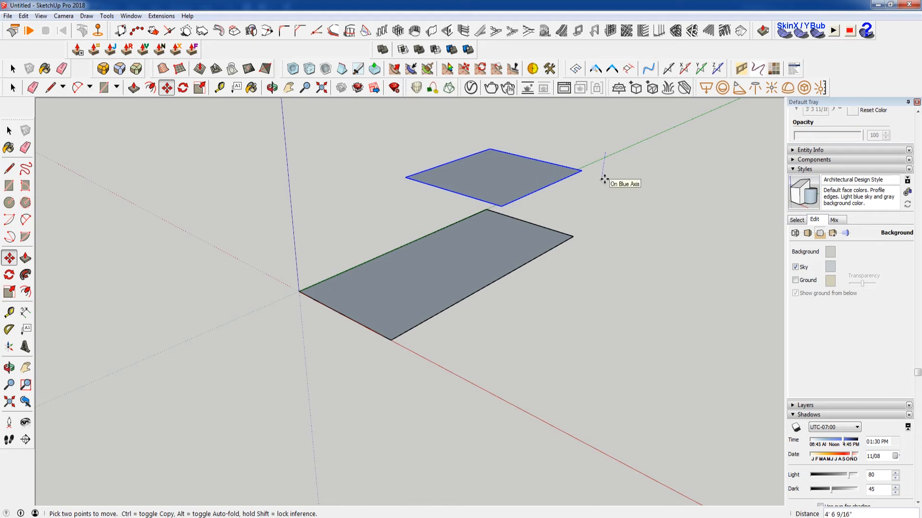
mouse_move(604, 179)
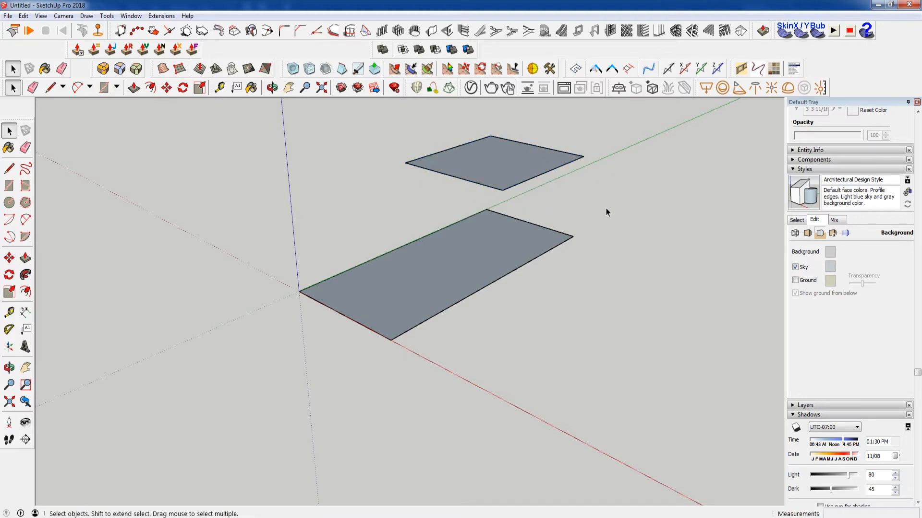
Step: Raise the upper slab along the blue axis and measure the gap, about 9'2 7/16"
left_click(200, 87)
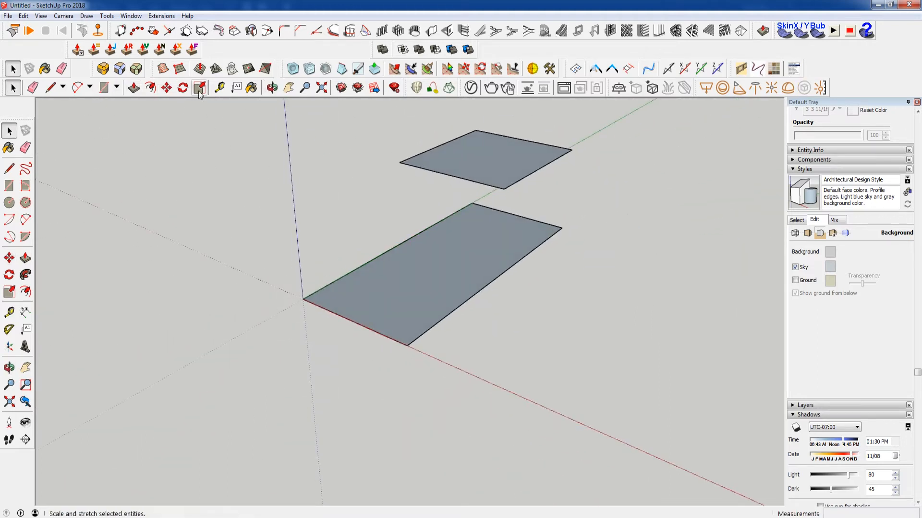
left_click(219, 87)
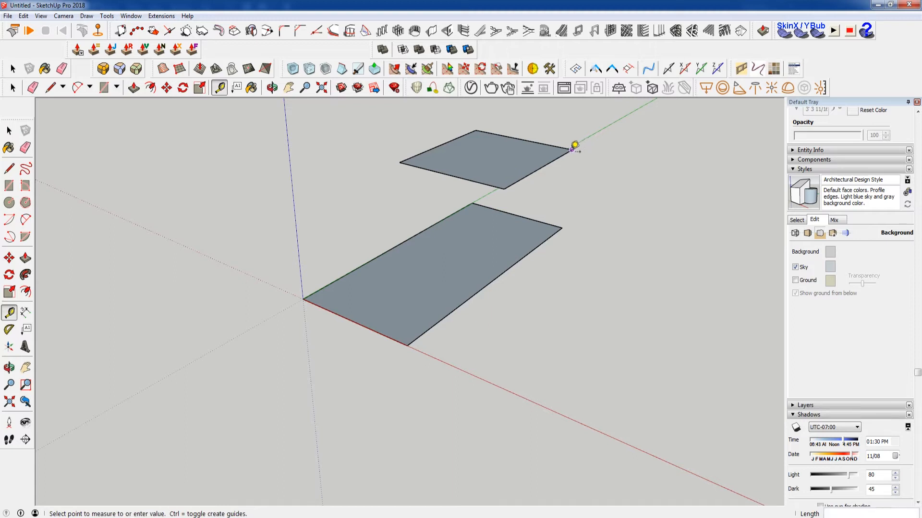
mouse_move(561, 228)
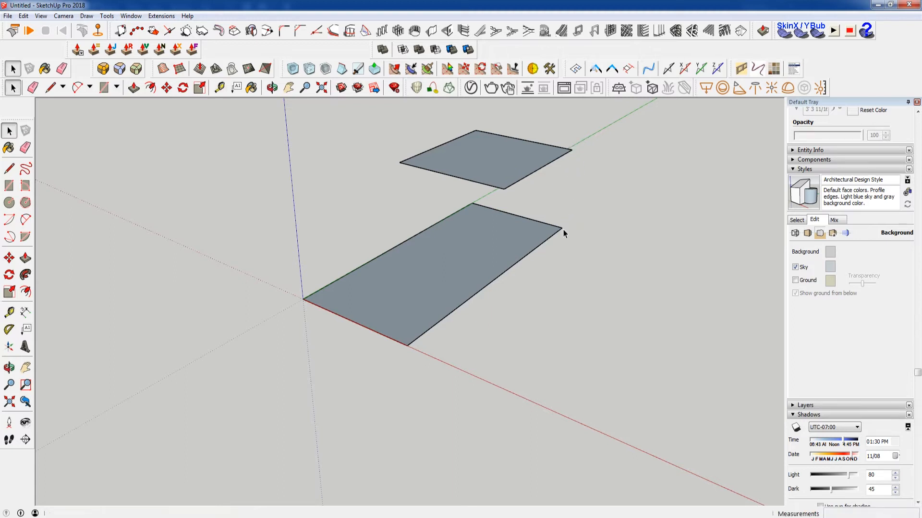
left_click(484, 159)
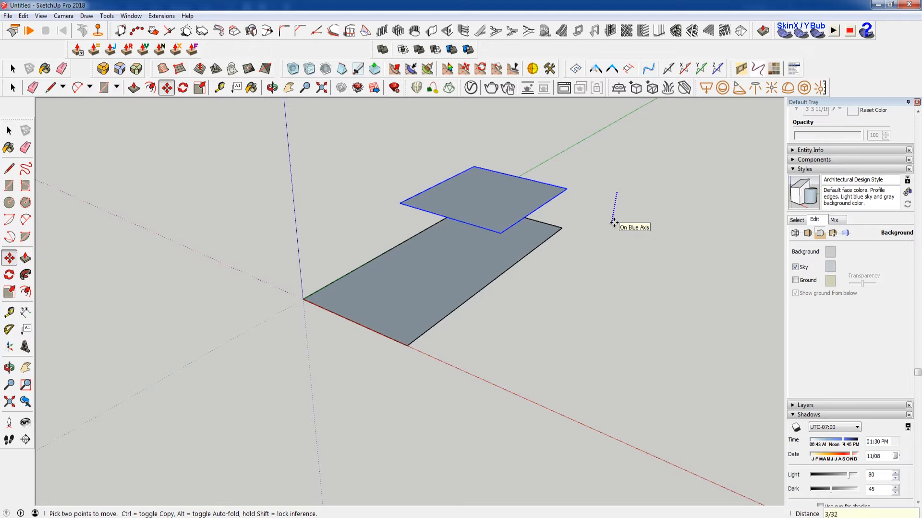
left_click(218, 88)
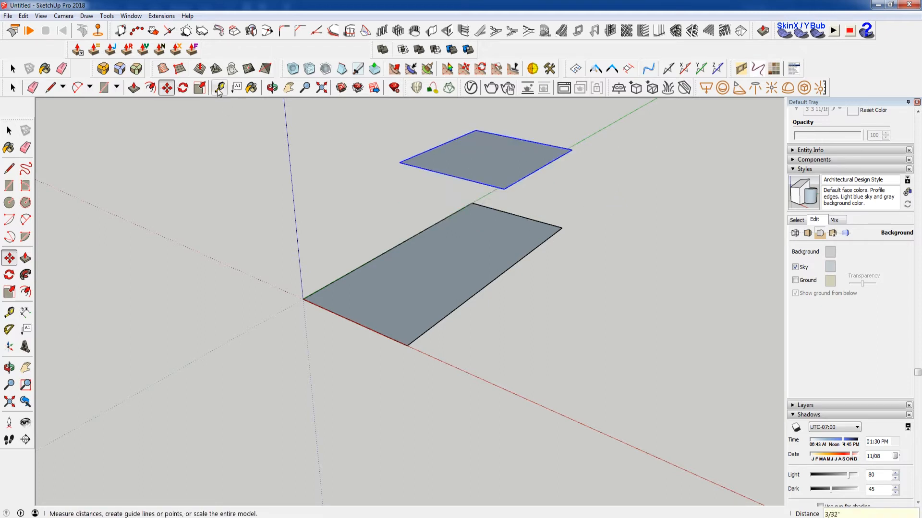
left_click(218, 86)
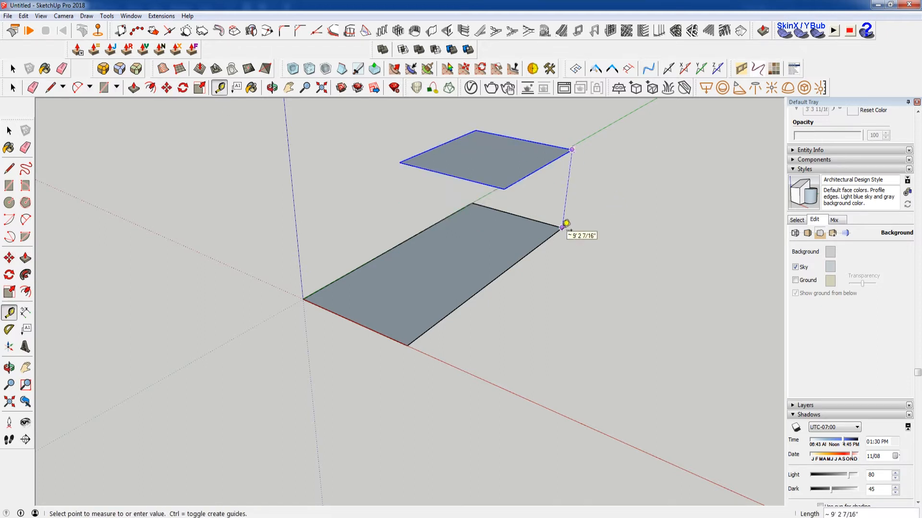
mouse_move(568, 217)
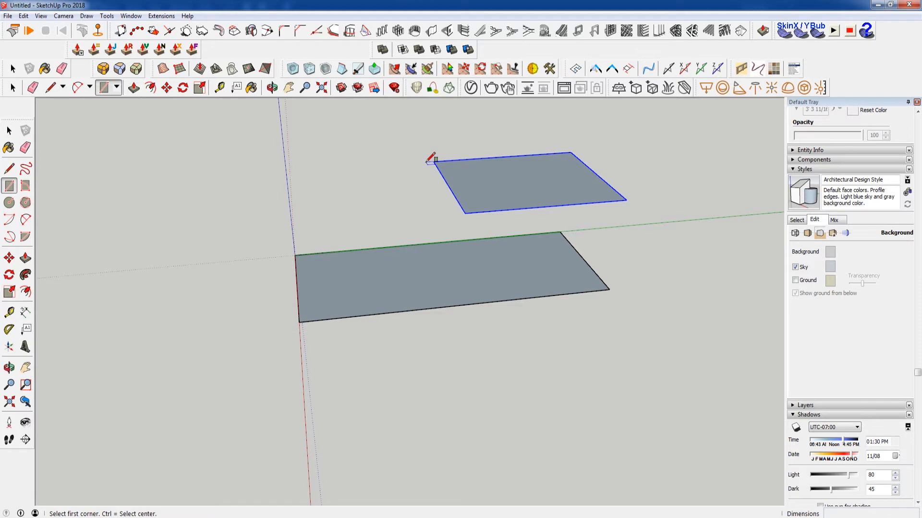
Step: Draw a 1' by 3' tread rectangle at the upper slab's edge
left_click(430, 161)
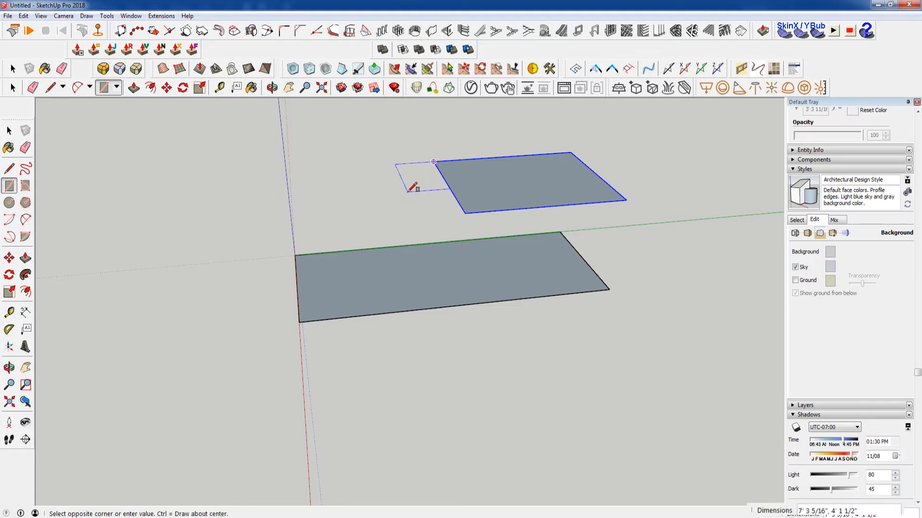
type("1")
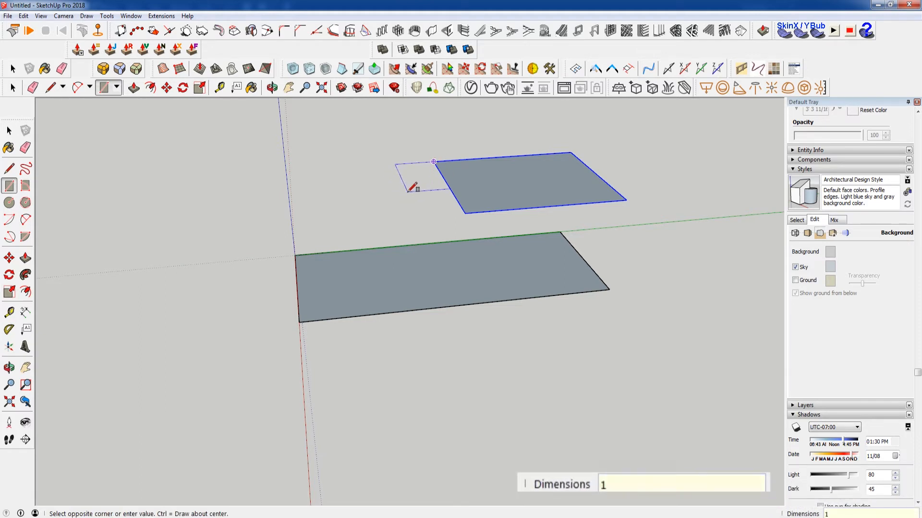
type("'")
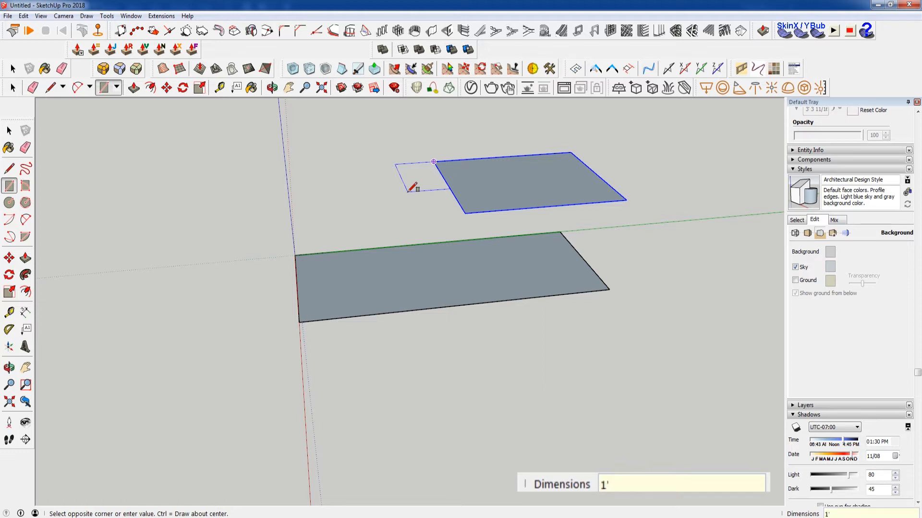
type(",3'")
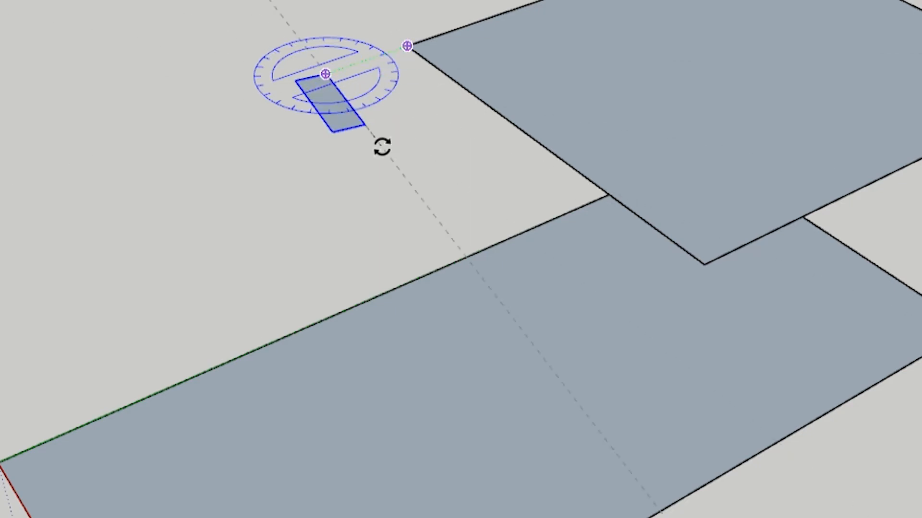
Step: Make the tread rectangle a component named Tread
right_click(352, 112)
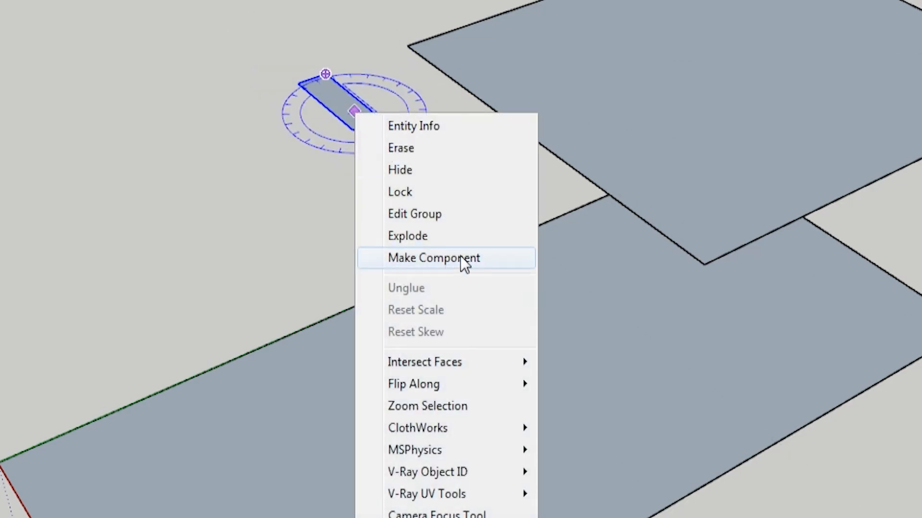
left_click(433, 258)
type("Tread")
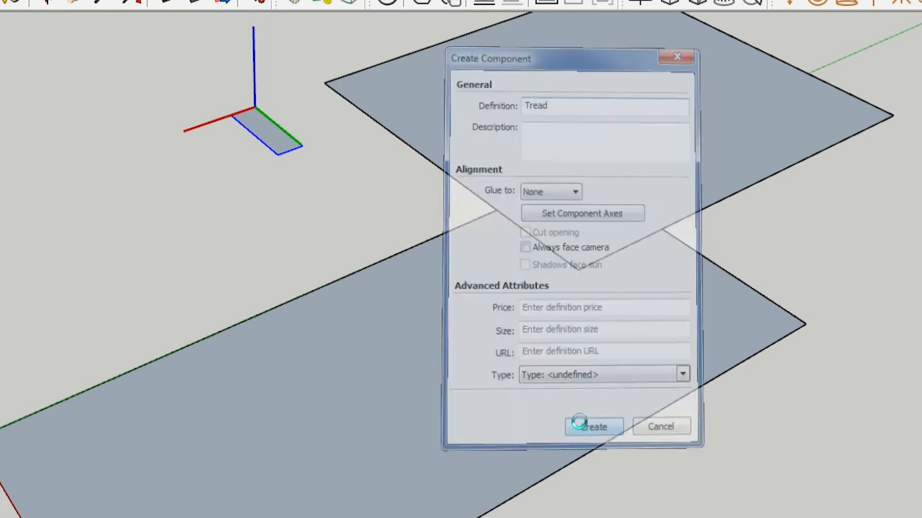
left_click(592, 426)
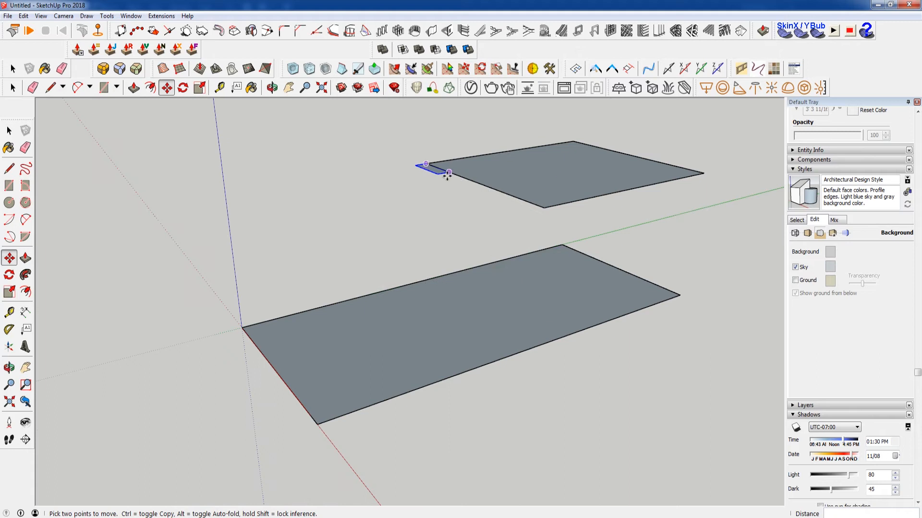
mouse_move(414, 247)
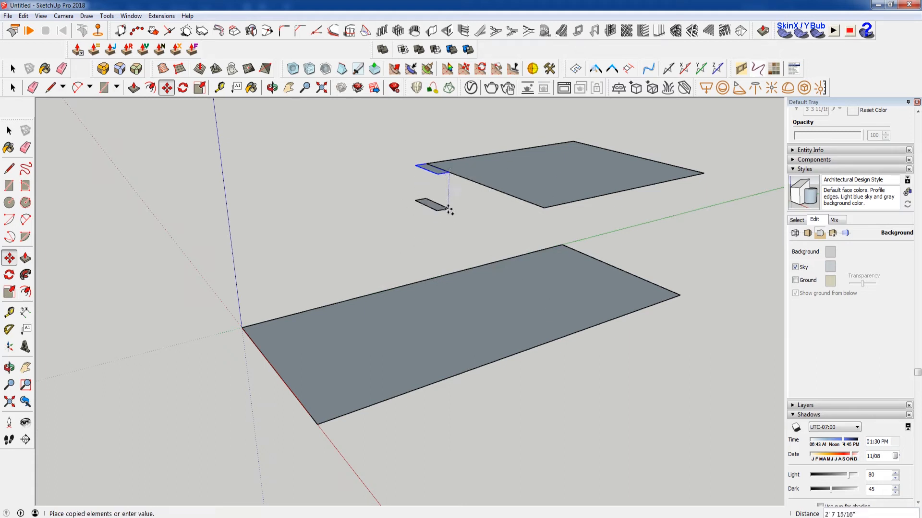
mouse_move(451, 230)
type("/")
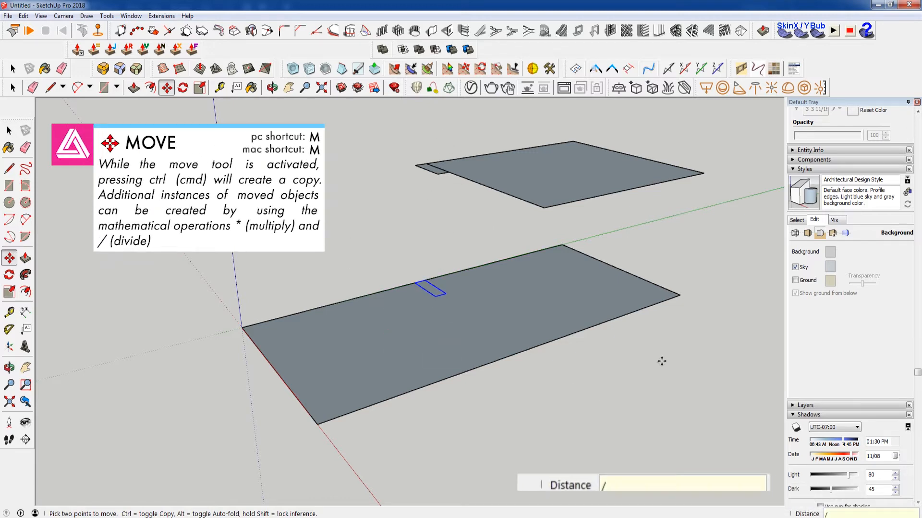
type("10")
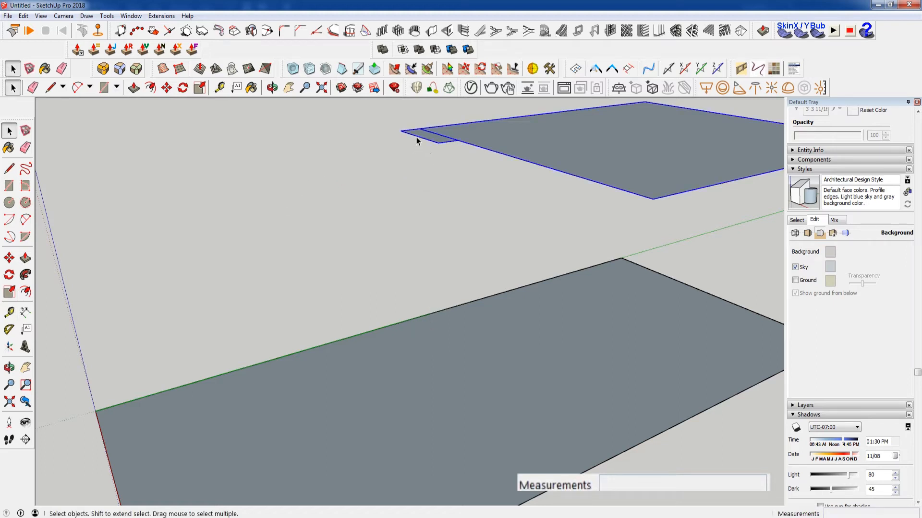
Step: Copy the tread down to the lower slab, divide into 18 copies, and check the spacing
left_click(426, 141)
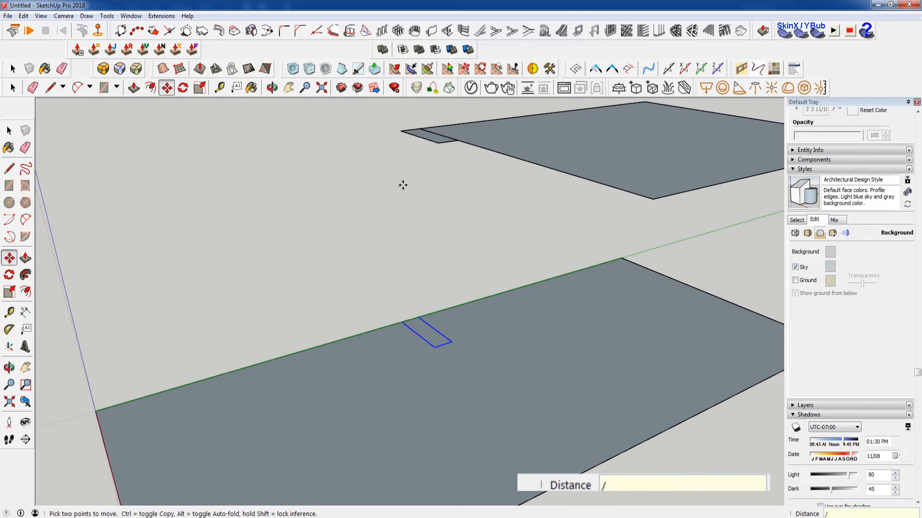
type("/15")
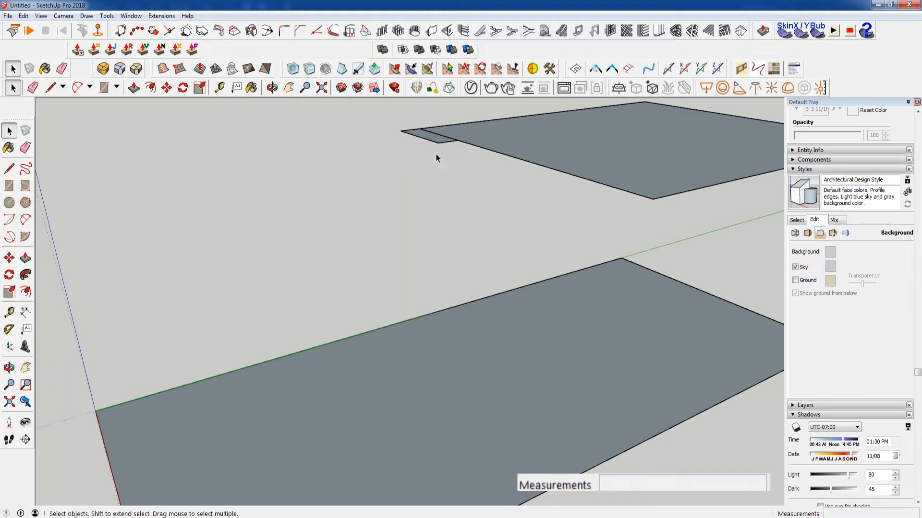
left_click(429, 138)
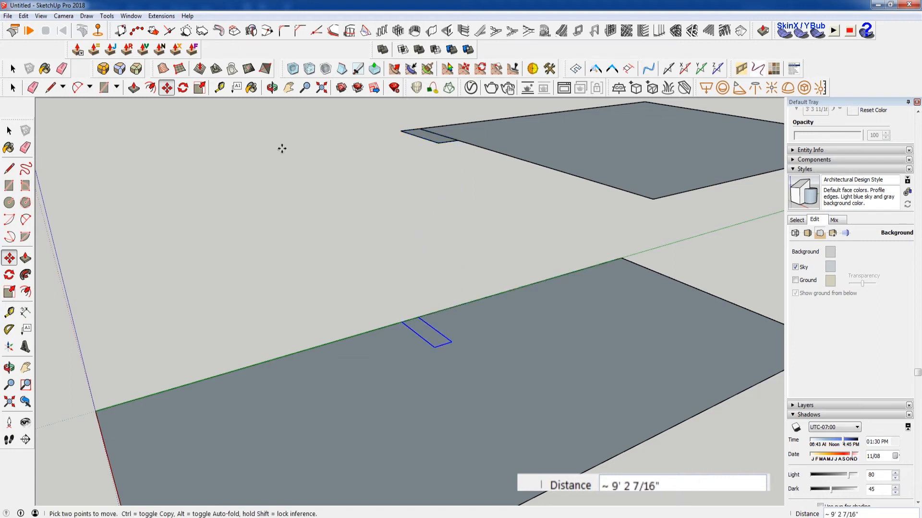
type("/18")
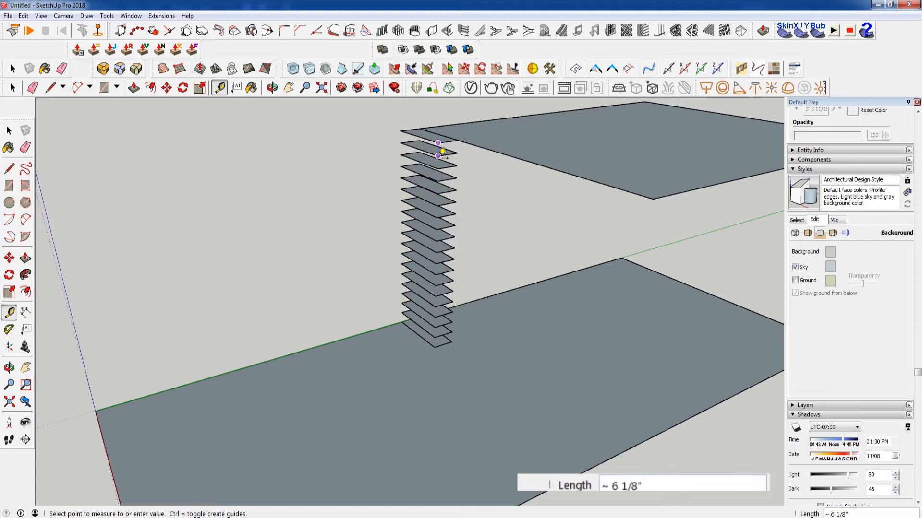
left_click(13, 69)
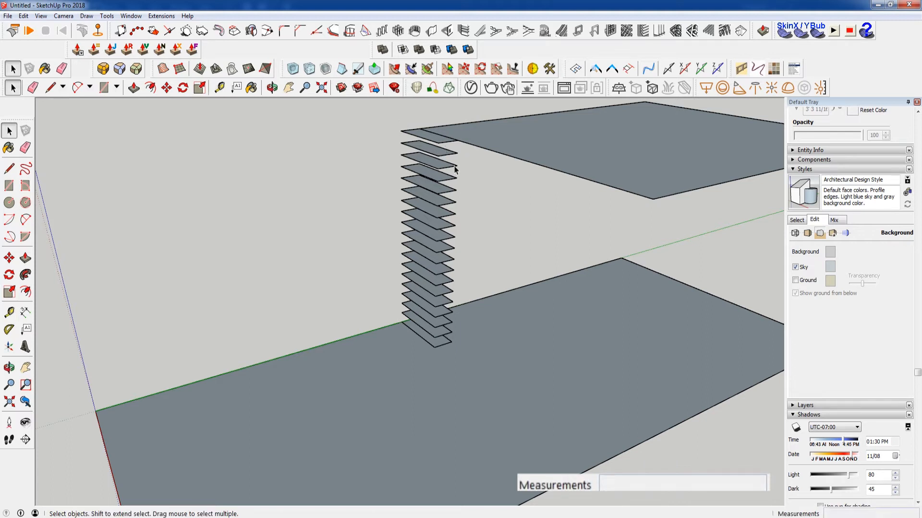
left_click(272, 87)
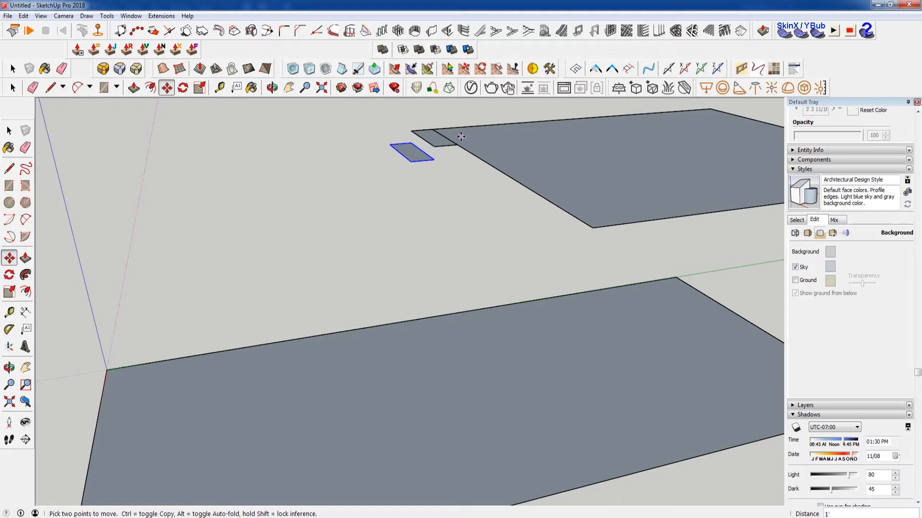
mouse_move(438, 142)
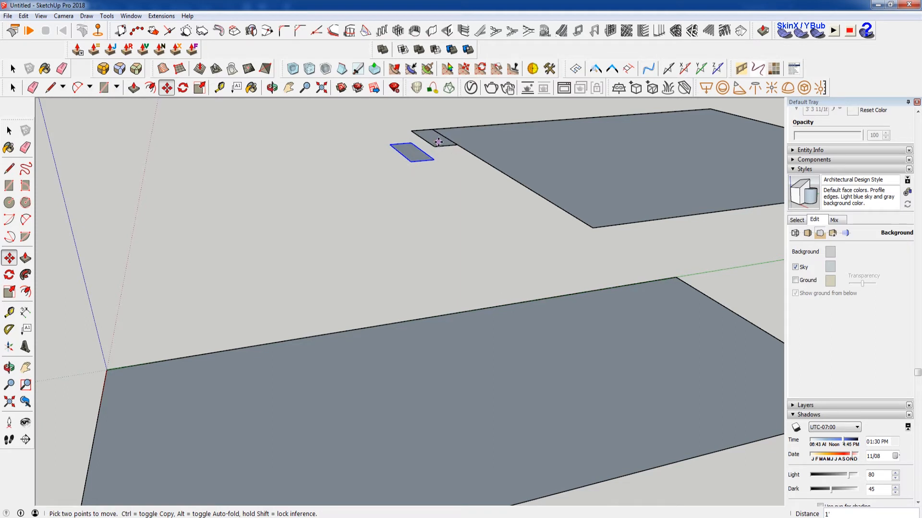
Step: Copy the top tread one run away and array it 17 times toward the lower slab
left_click(13, 69)
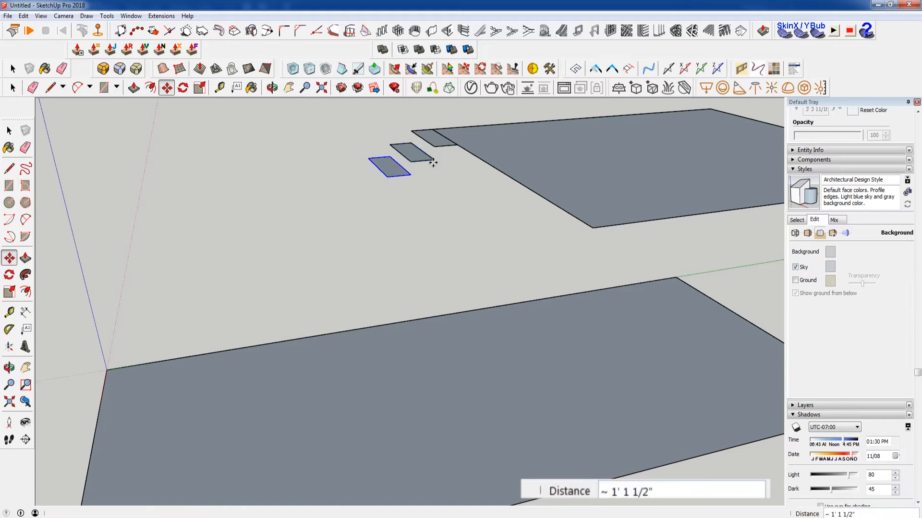
type("*17")
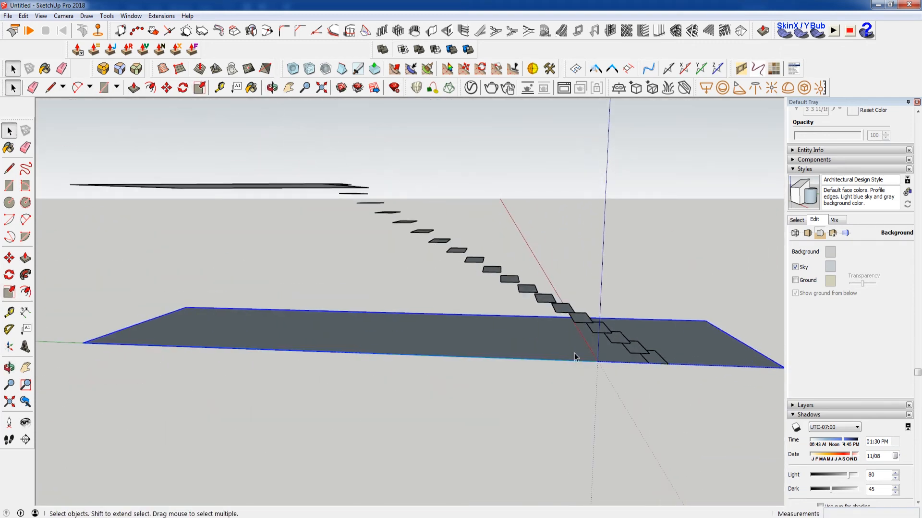
Step: Add risers between the treads, deselect the lower slab, and select the topmost step
left_click(272, 87)
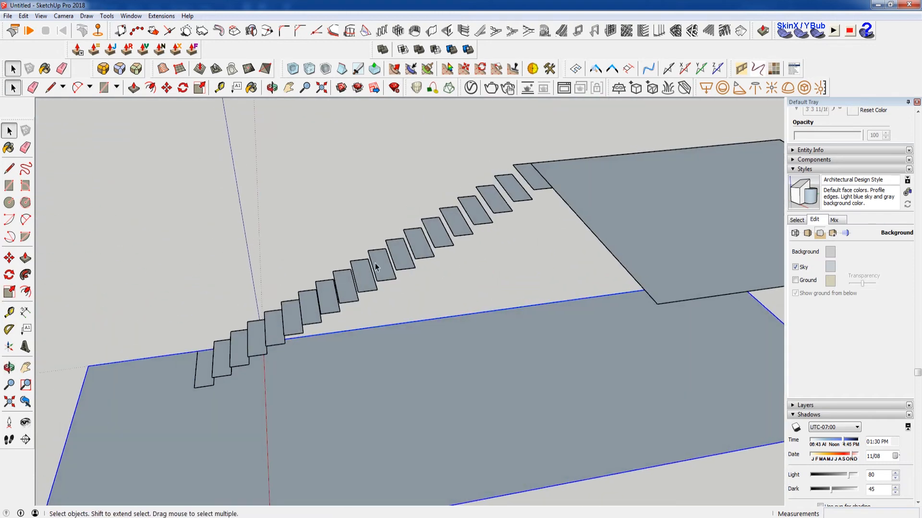
mouse_move(414, 218)
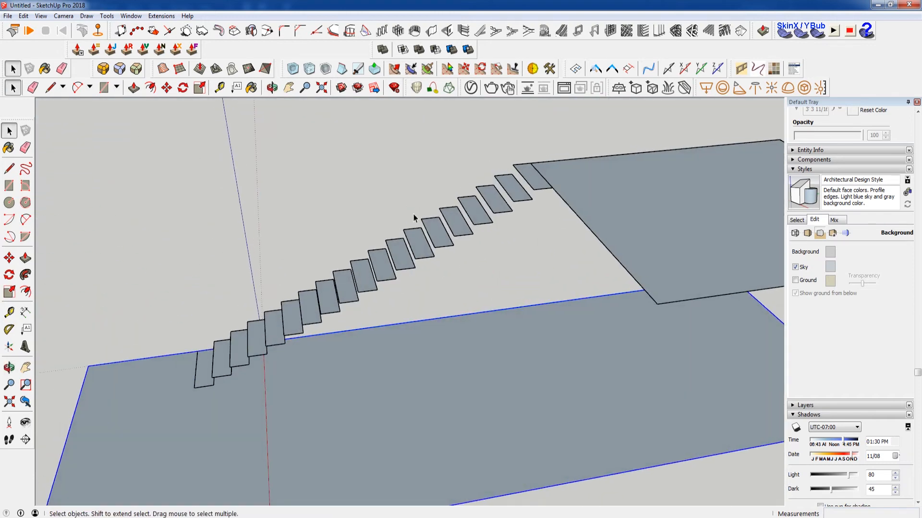
left_click(62, 69)
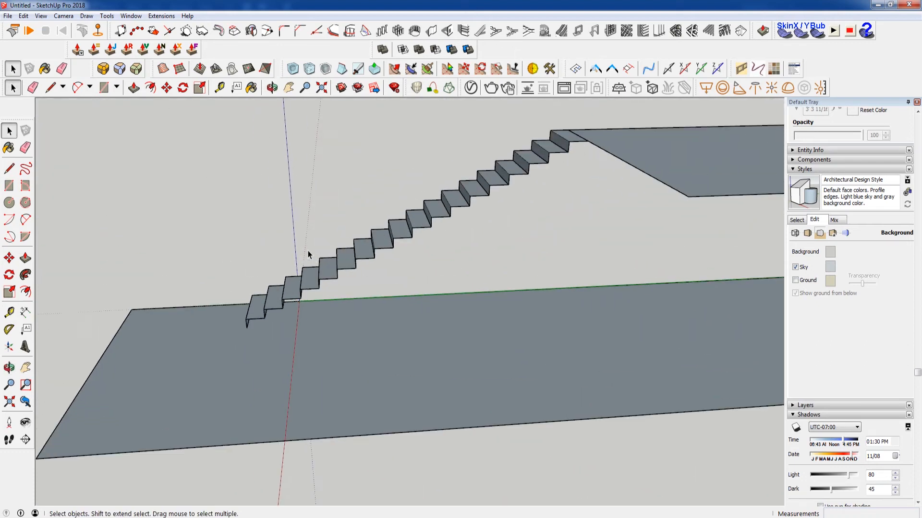
mouse_move(262, 327)
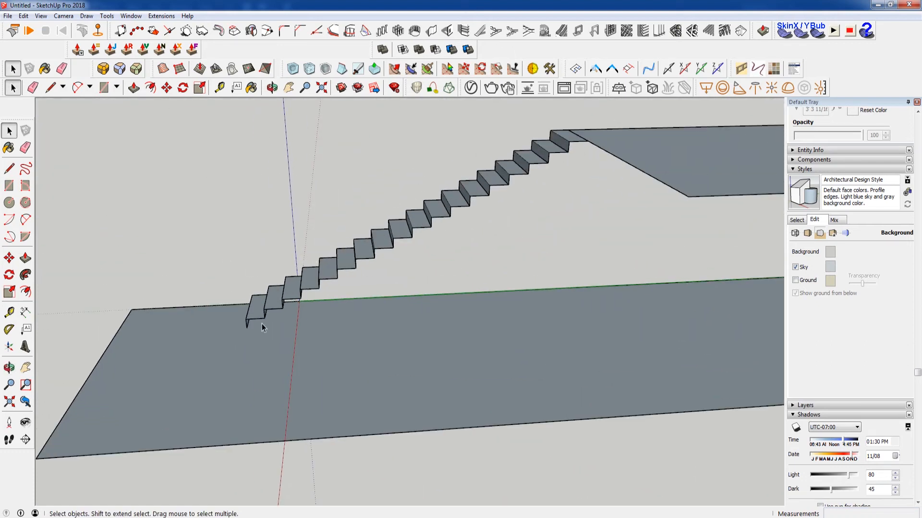
mouse_move(249, 294)
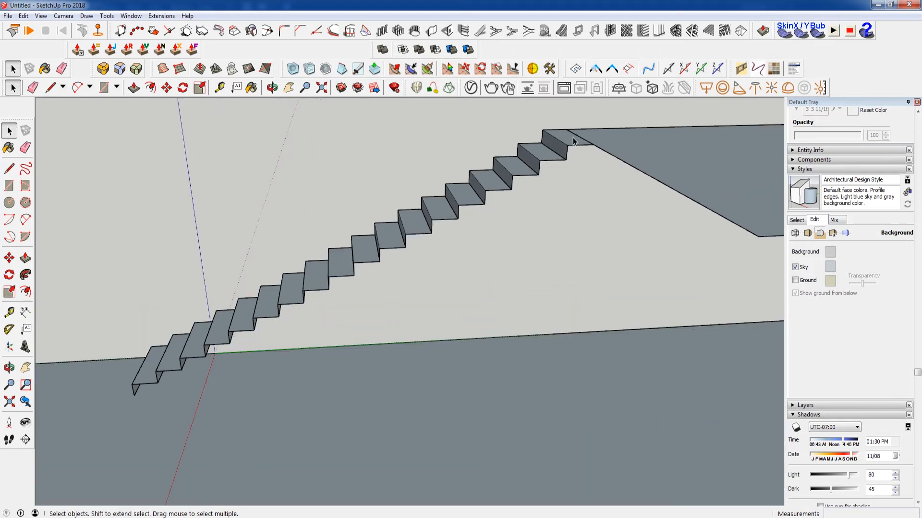
left_click(568, 146)
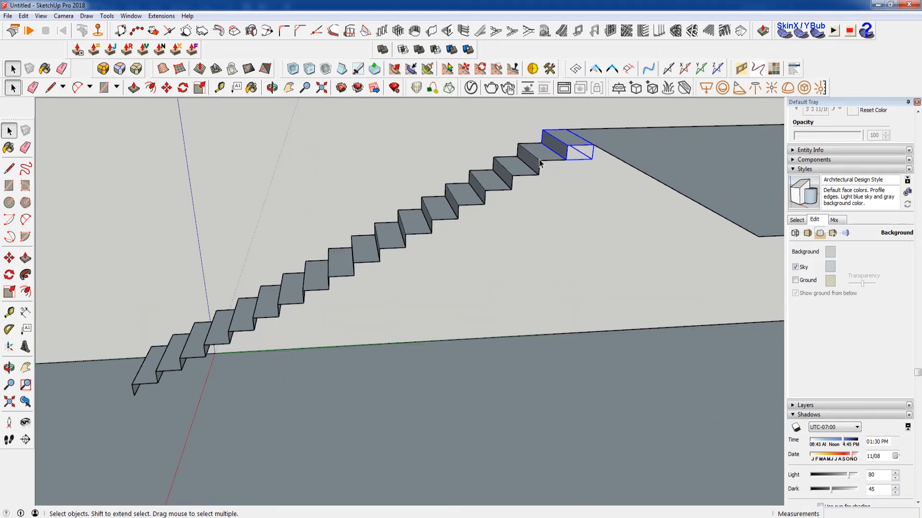
mouse_move(579, 160)
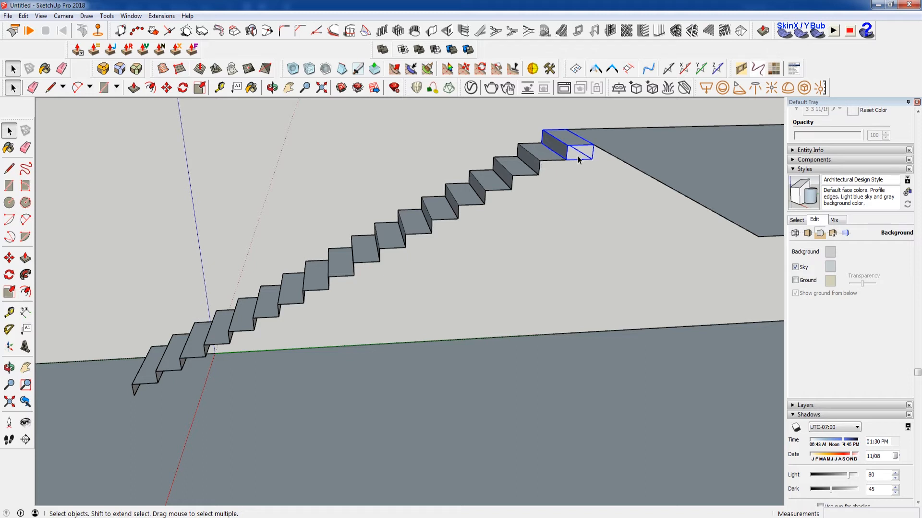
left_click(198, 87)
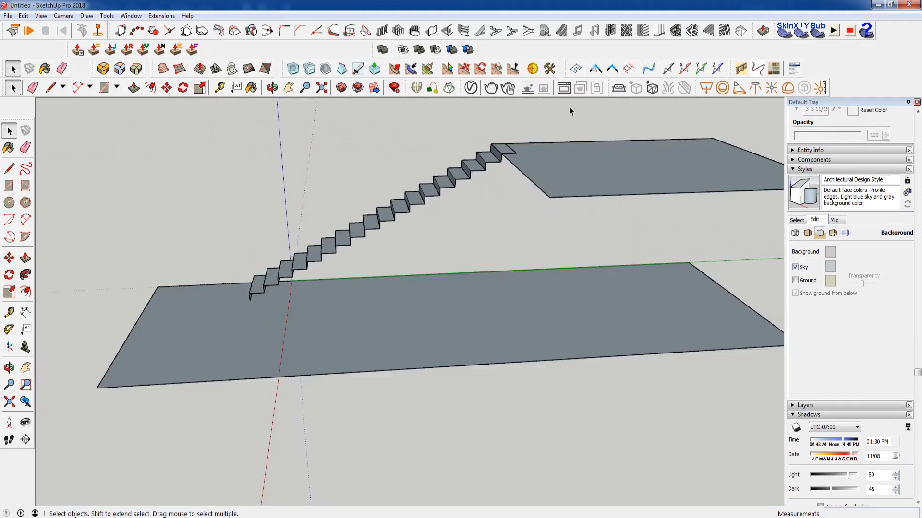
mouse_move(484, 240)
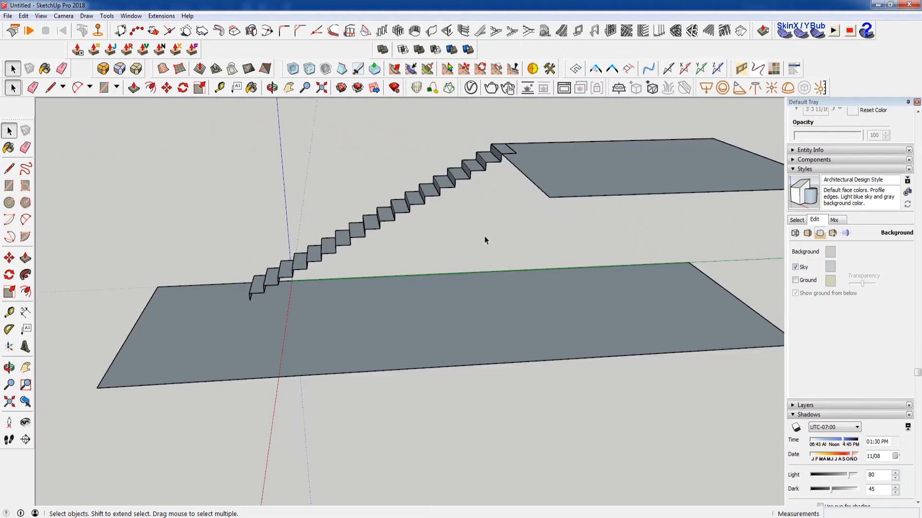
left_click(296, 258)
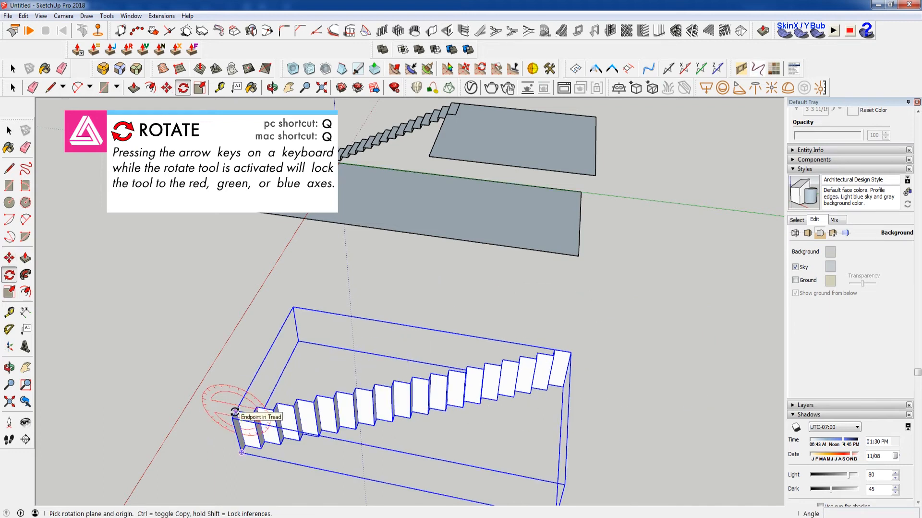
Step: Rotate the copied flight onto its side, pivoting at the bottom tread's corner
left_click(235, 410)
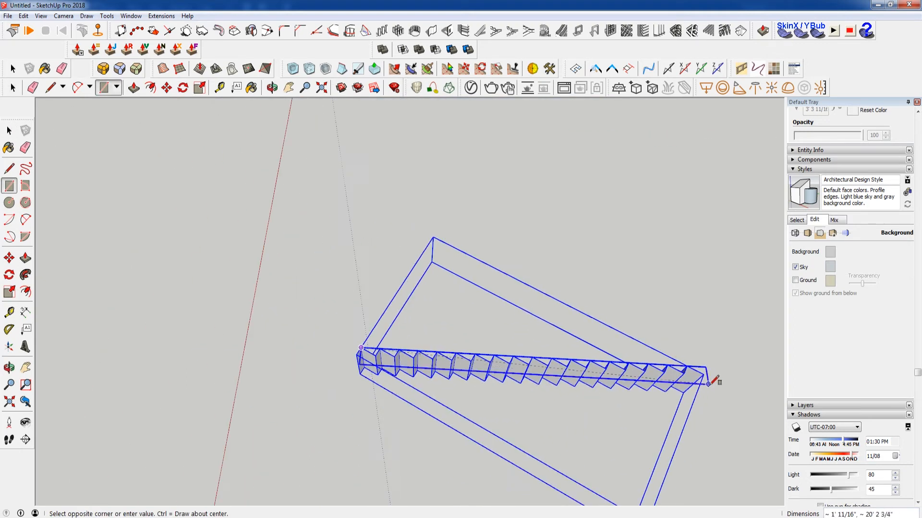
mouse_move(711, 397)
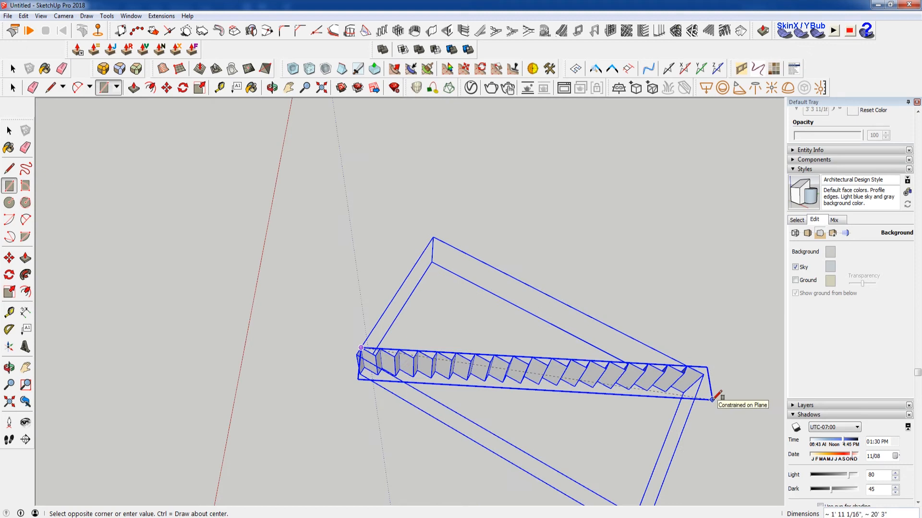
mouse_move(713, 398)
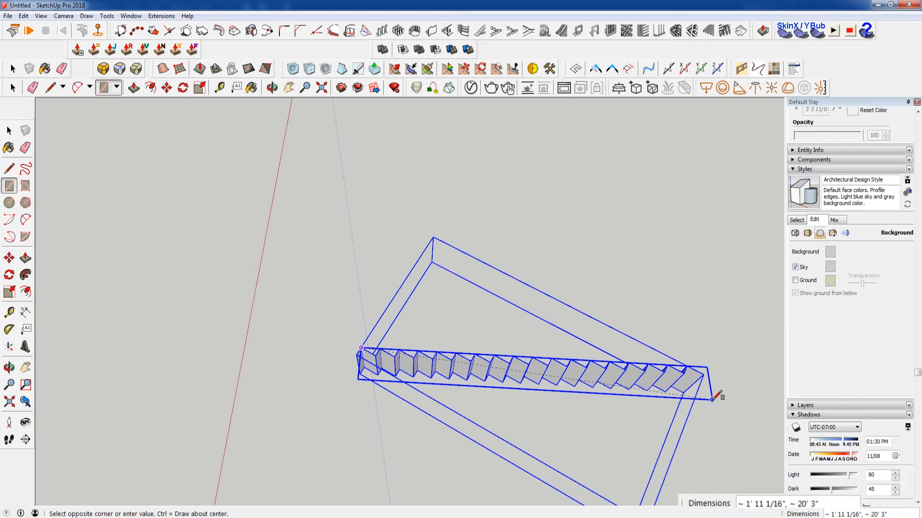
Step: Draw a rectangle 11.25" deep along the sloped stair run
type("1")
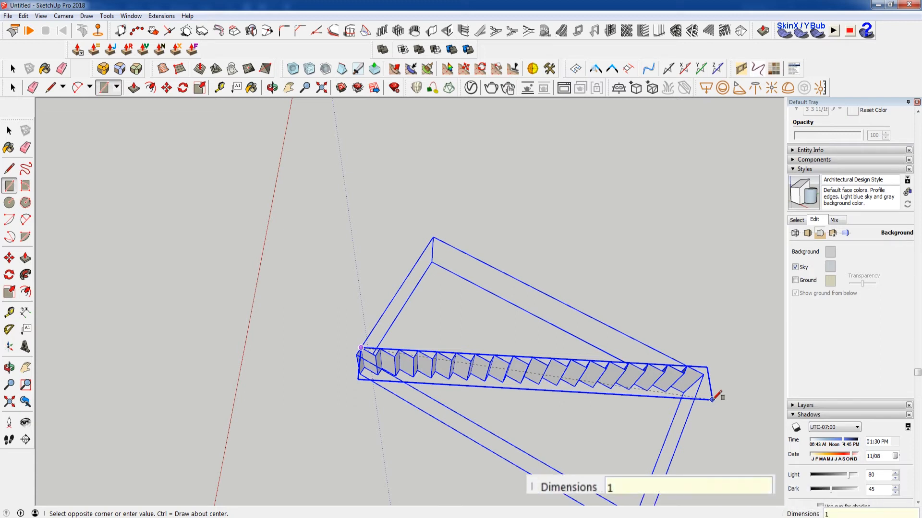
type("1.25")
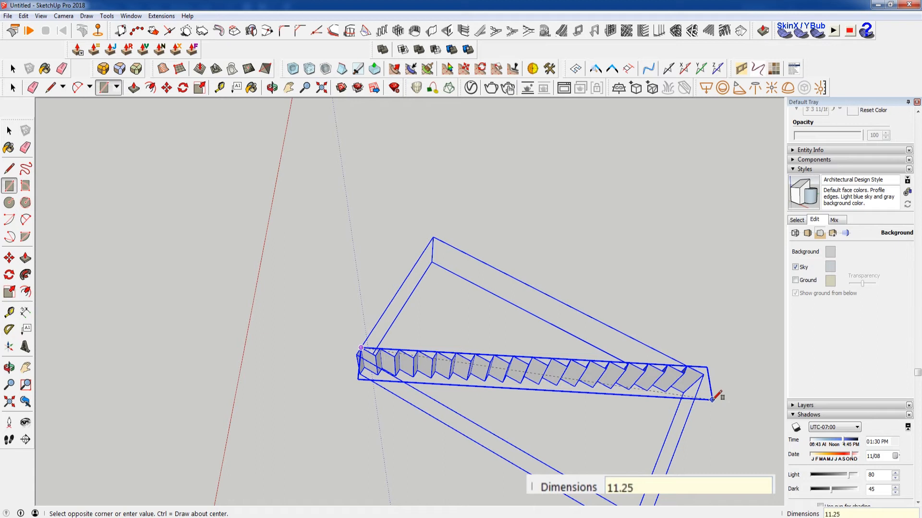
type("\",")
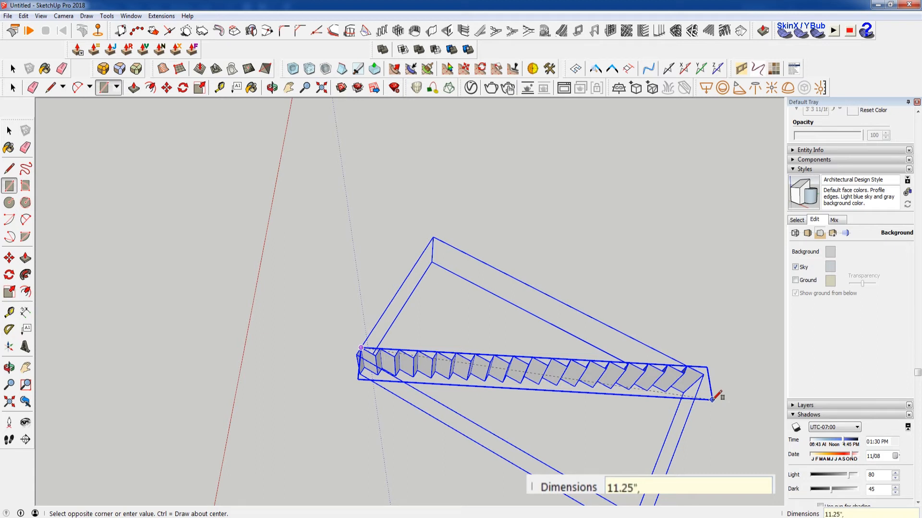
type("3")
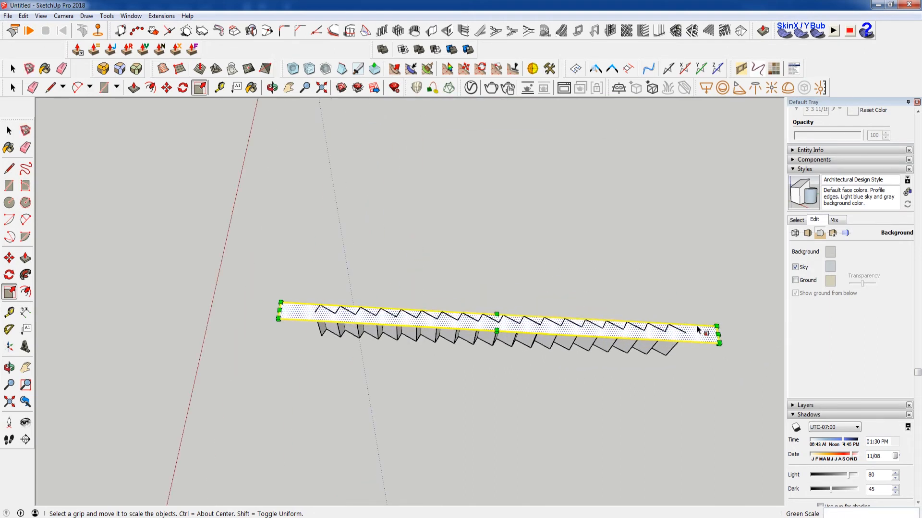
mouse_move(701, 333)
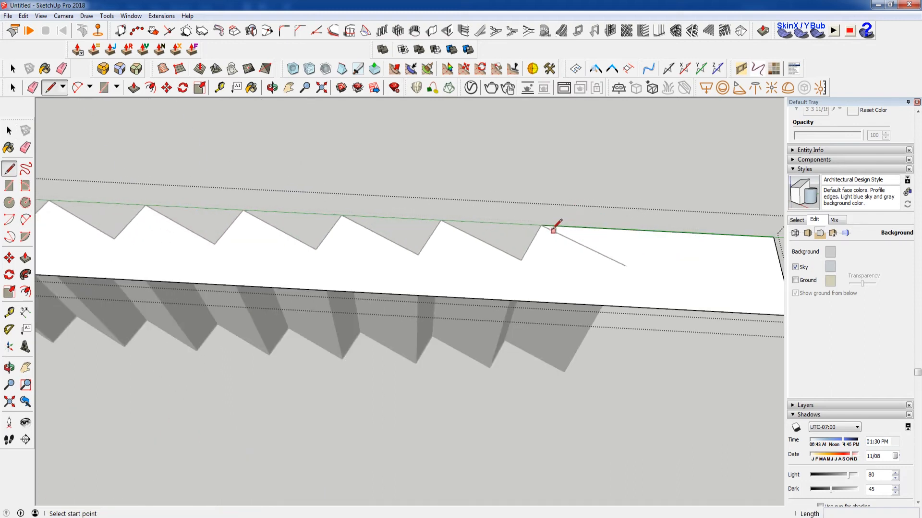
Step: Draw cut lines from the notch corner and the board's end to its bottom edge
left_click(553, 230)
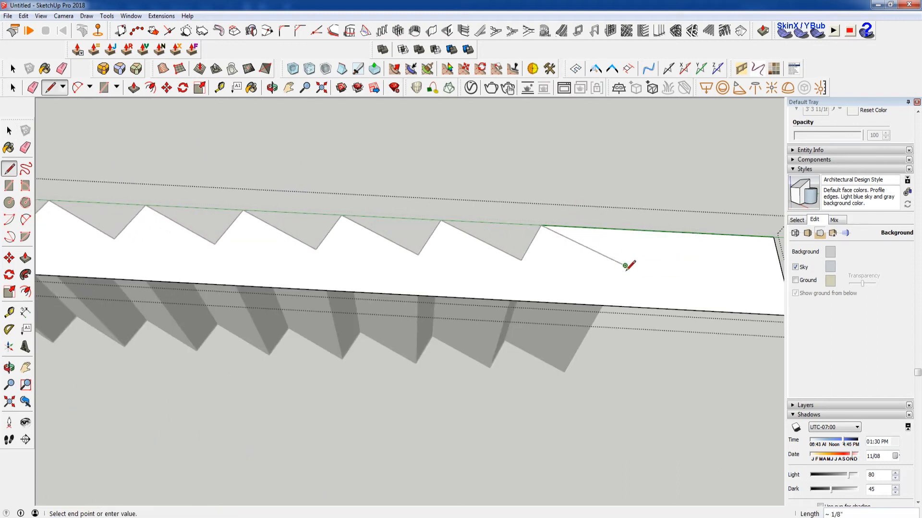
mouse_move(599, 312)
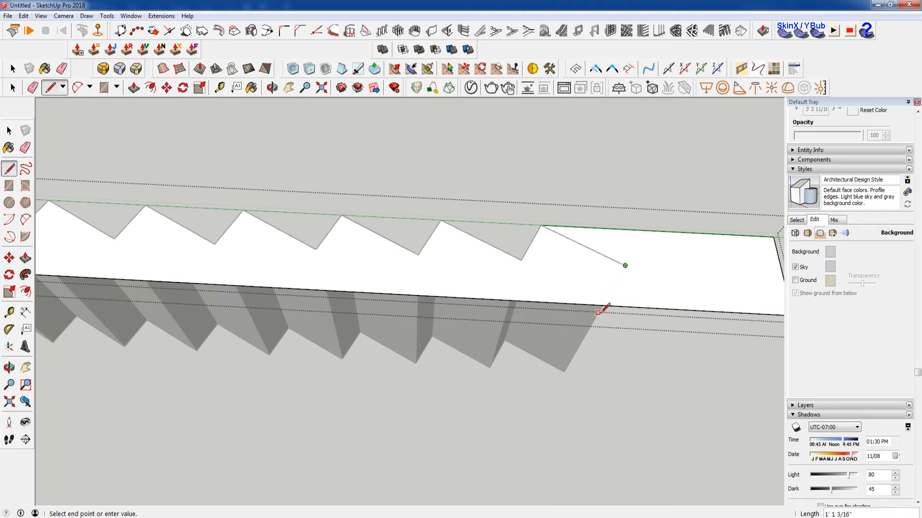
mouse_move(625, 279)
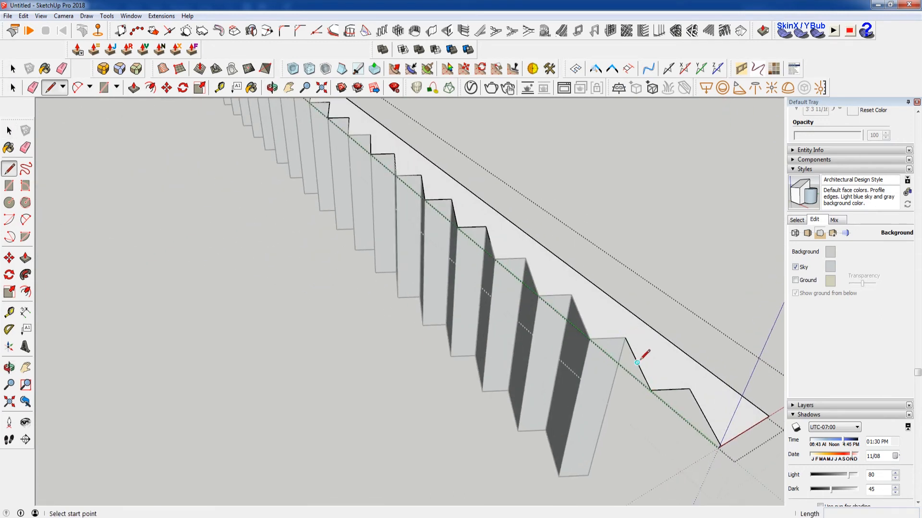
left_click(637, 362)
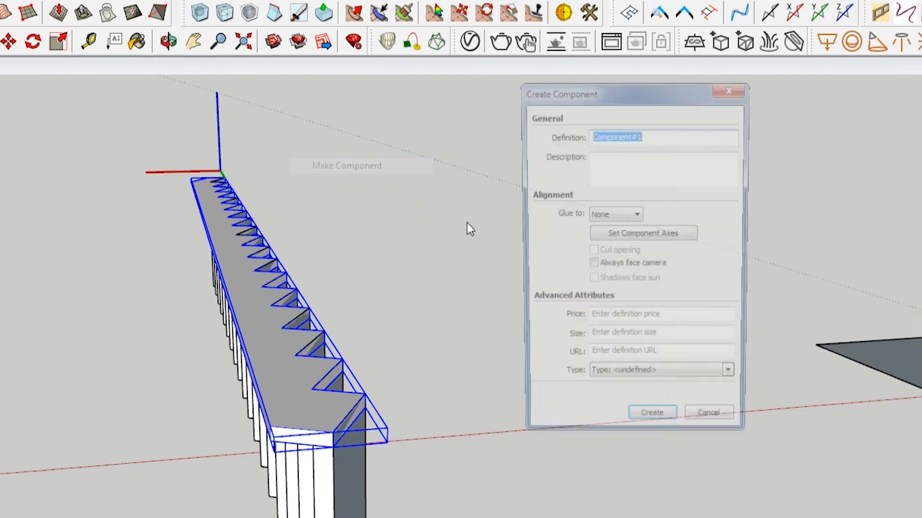
Step: Enter 'Stringer' as the component definition name and create it
type("Stringer")
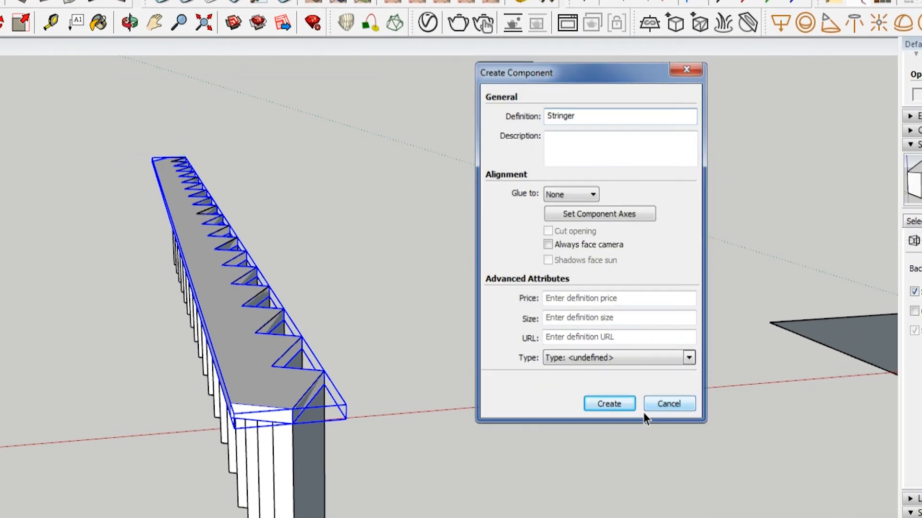
left_click(608, 403)
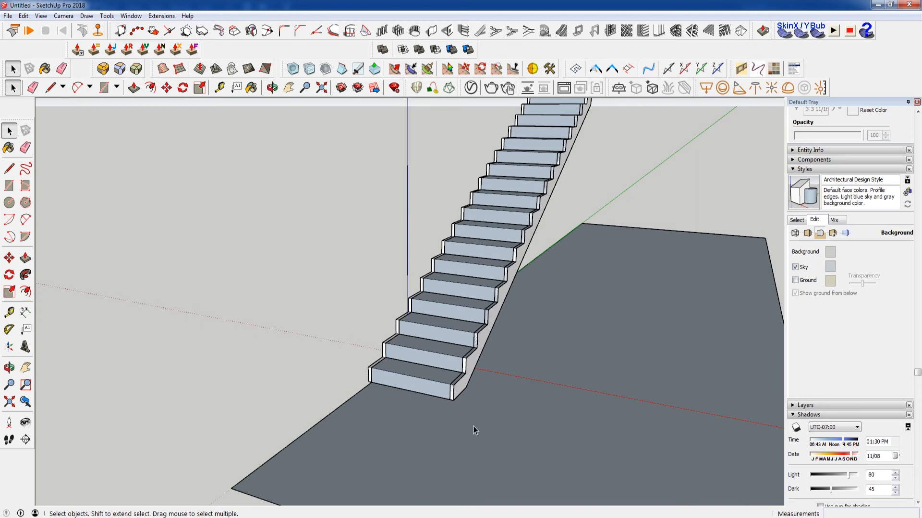
mouse_move(419, 415)
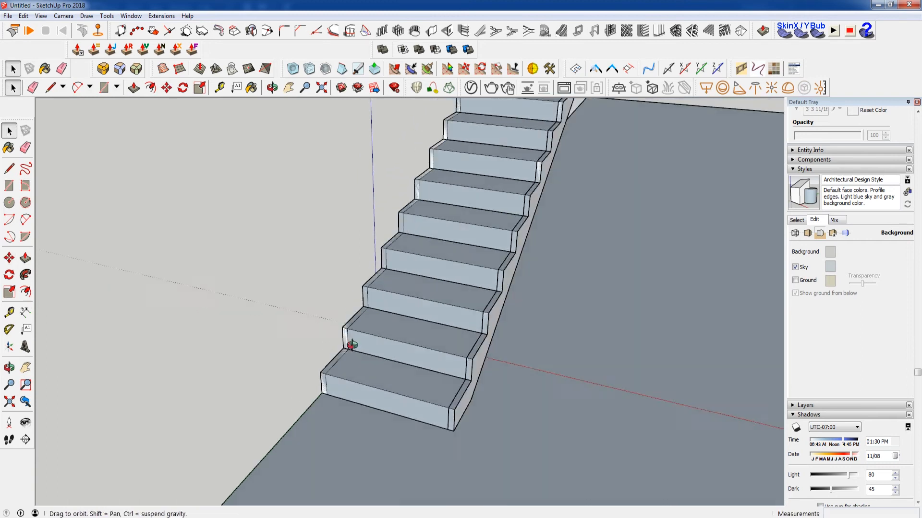
Step: Push/Pull the bottom tread's front and side faces out by 0.5" to overhang the riser
left_click(377, 385)
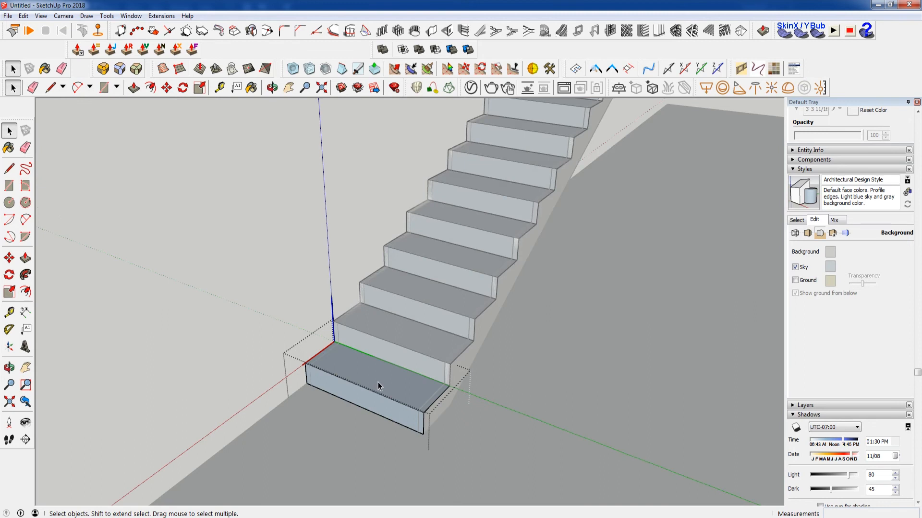
left_click(26, 259)
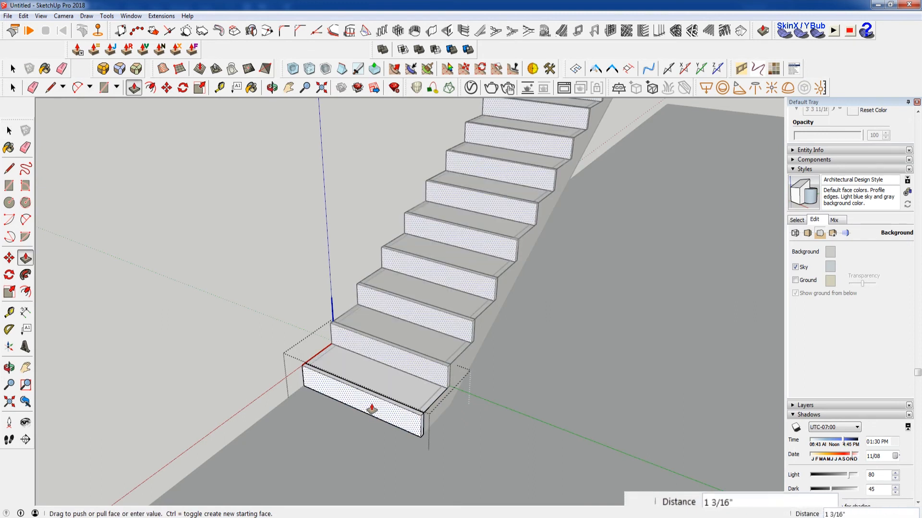
type(".5")
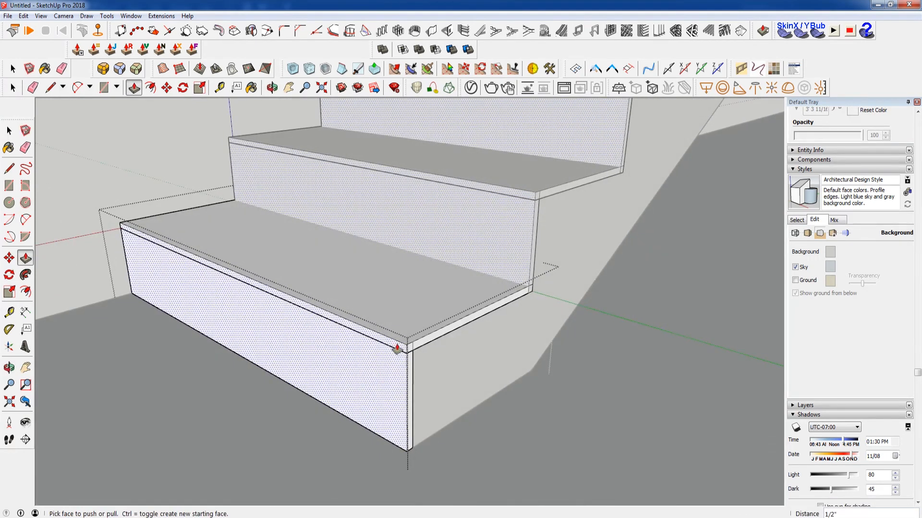
left_click(13, 68)
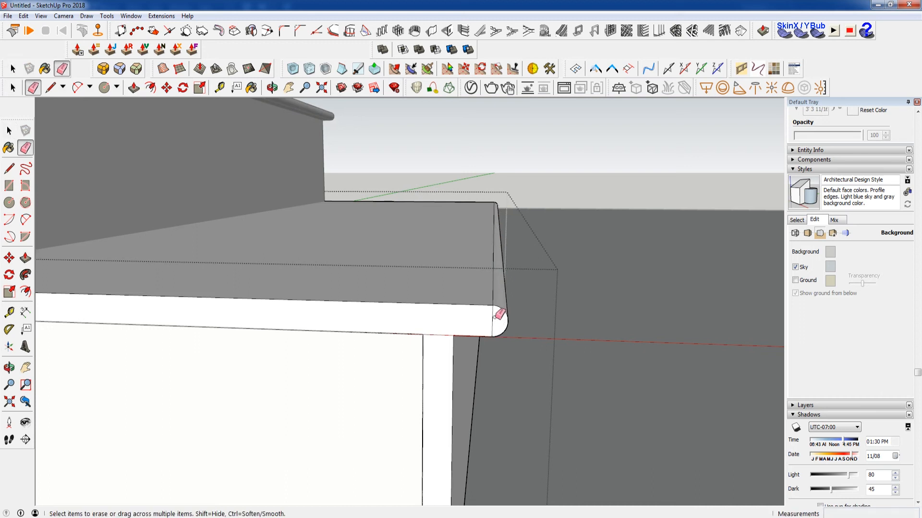
Step: Erase a leftover edge along the bottom tread's rounded nosing curve
left_click(498, 314)
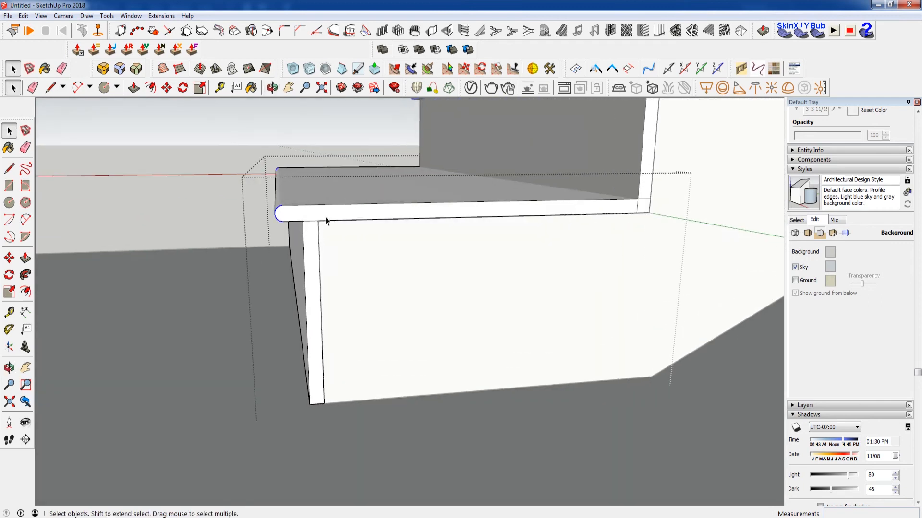
Step: Pick up the smoothed bottom tread to move it over the riser
left_click(167, 87)
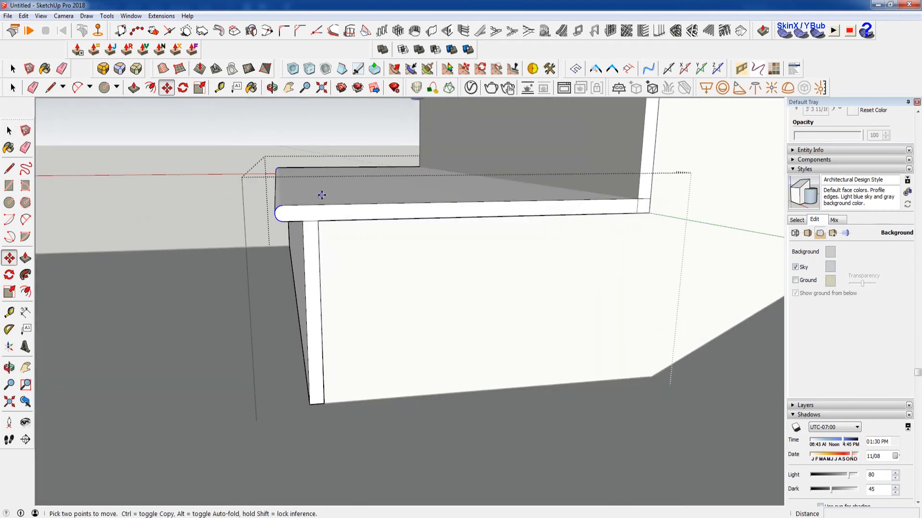
mouse_move(343, 204)
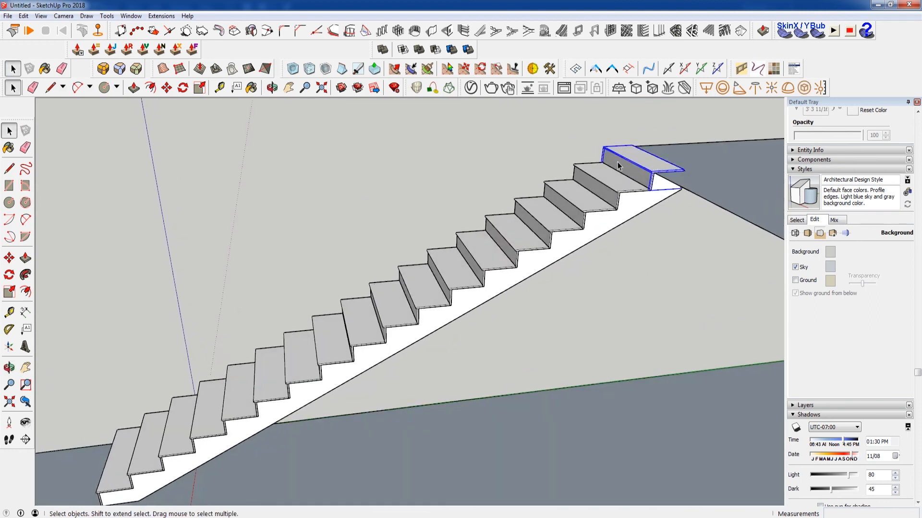
Step: Bring up the context menu on the top tread at the upper slab
right_click(617, 165)
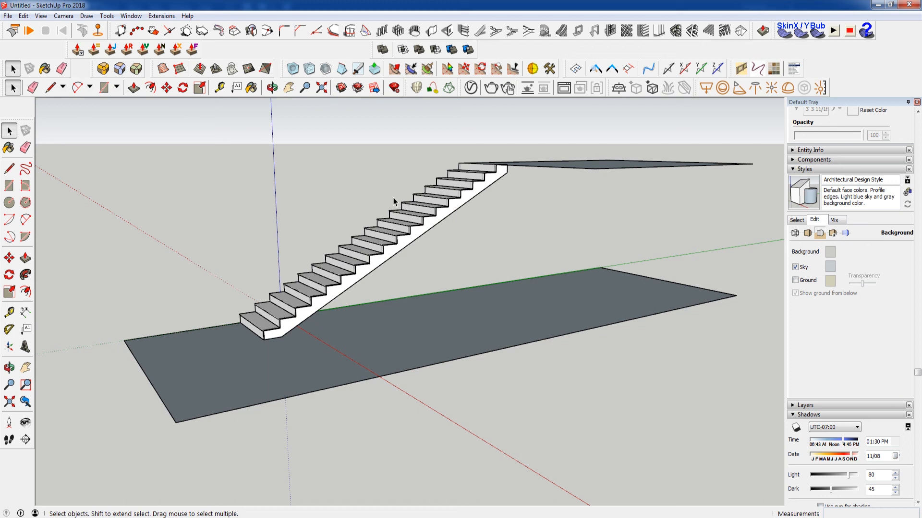
mouse_move(373, 151)
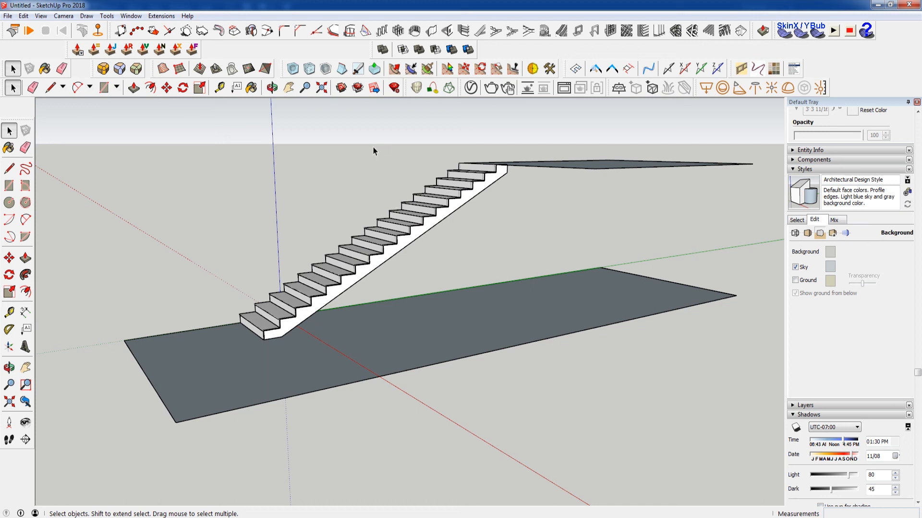
mouse_move(370, 155)
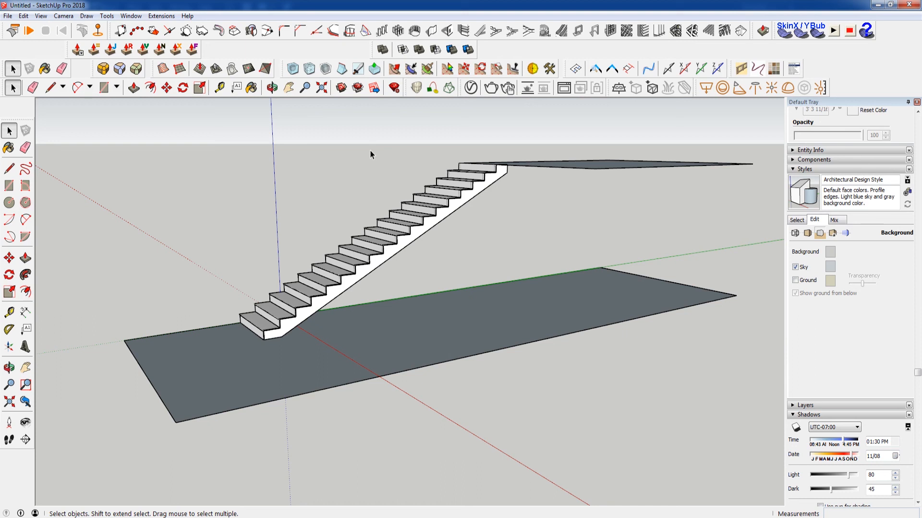
mouse_move(358, 167)
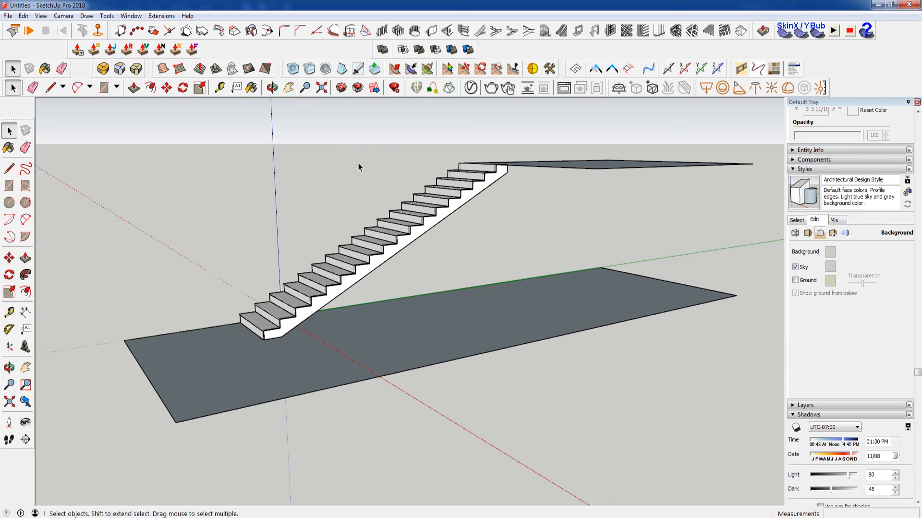